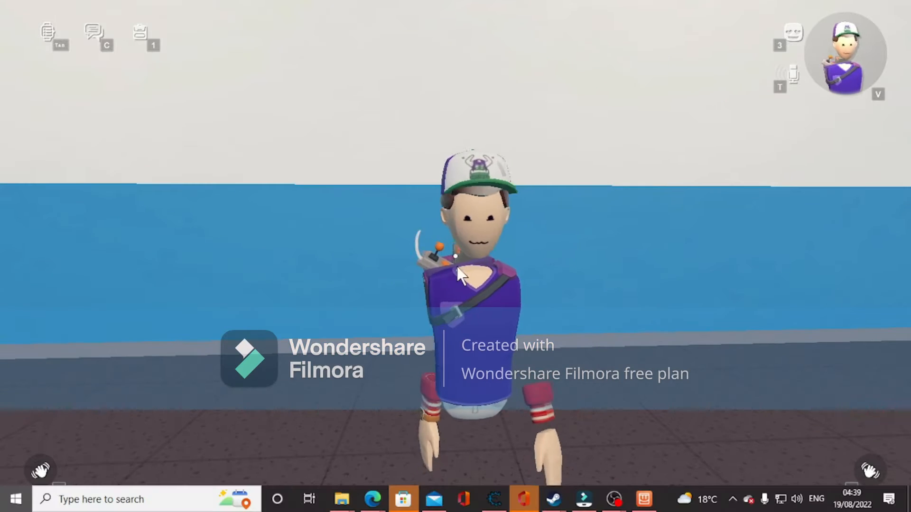
# Switch from the Rec Room window to Microsoft Edge on the taskbar.
pyautogui.click(15, 499)
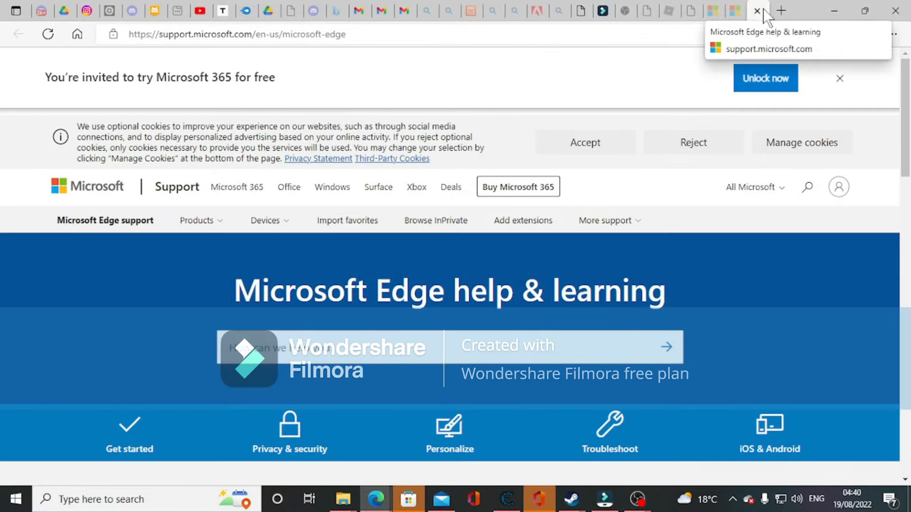
# Close the Edge help tab and browse the Endcards + Video Transitions folder, dismissing its breadcrumb dropdown.
pyautogui.click(41, 11)
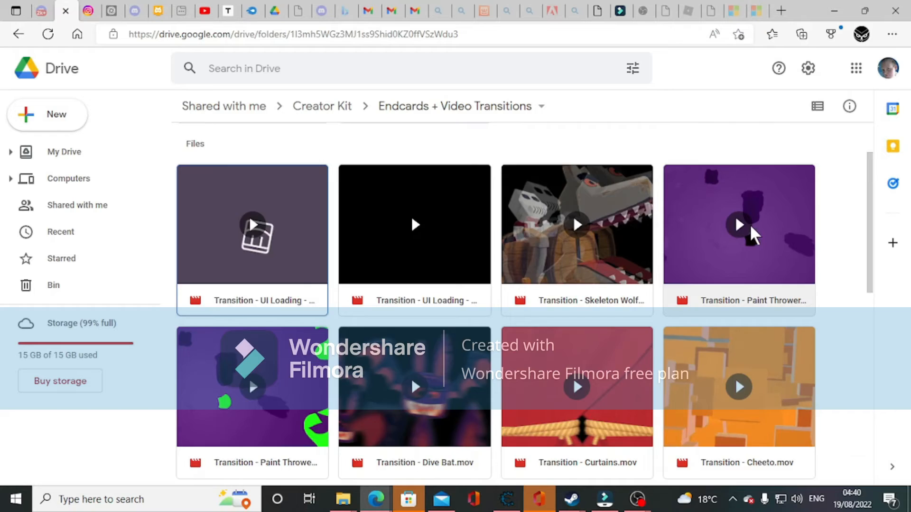
pyautogui.scroll(-3)
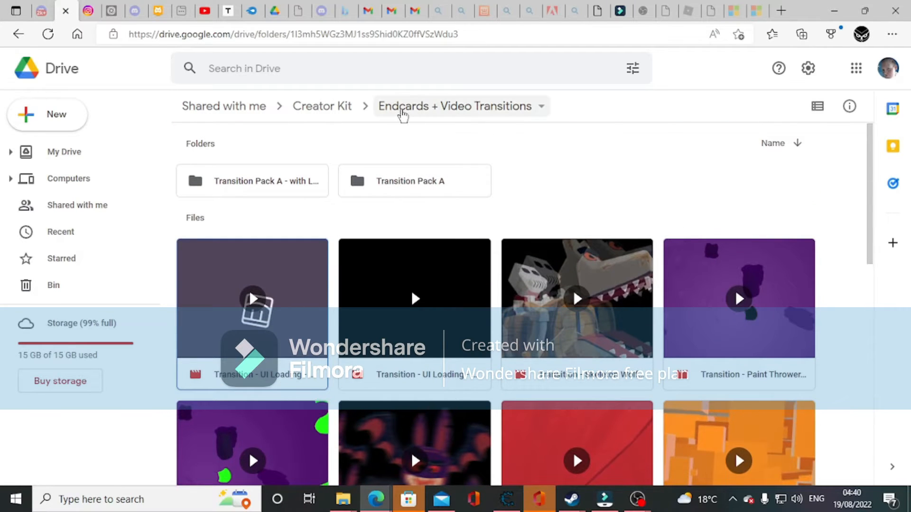
pyautogui.click(461, 106)
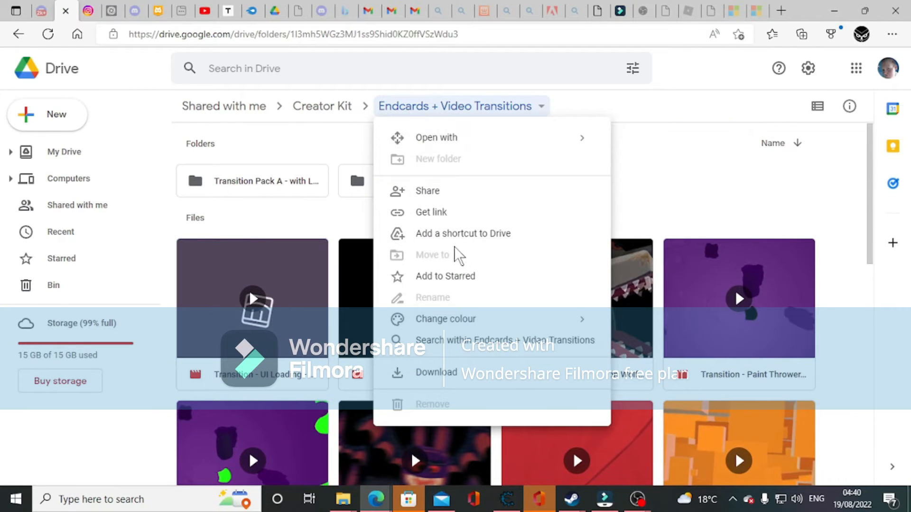
pyautogui.moveTo(346, 444)
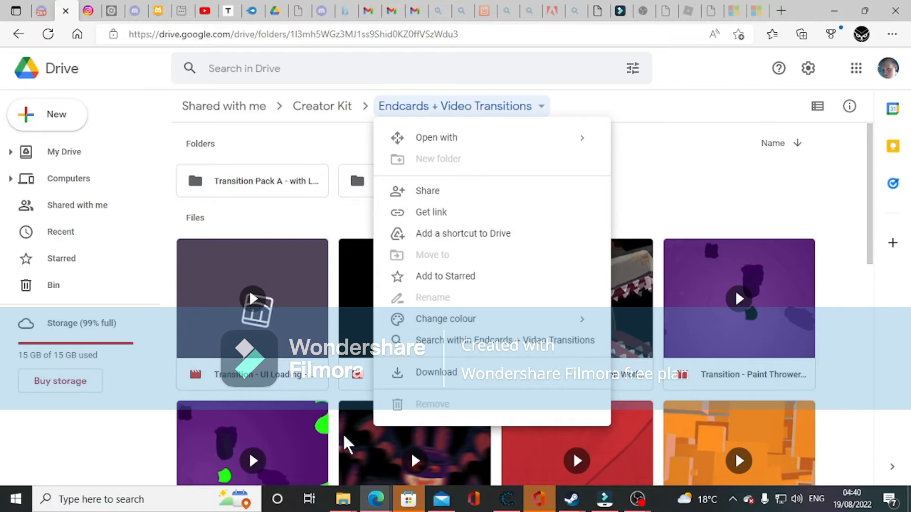
pyautogui.moveTo(754, 128)
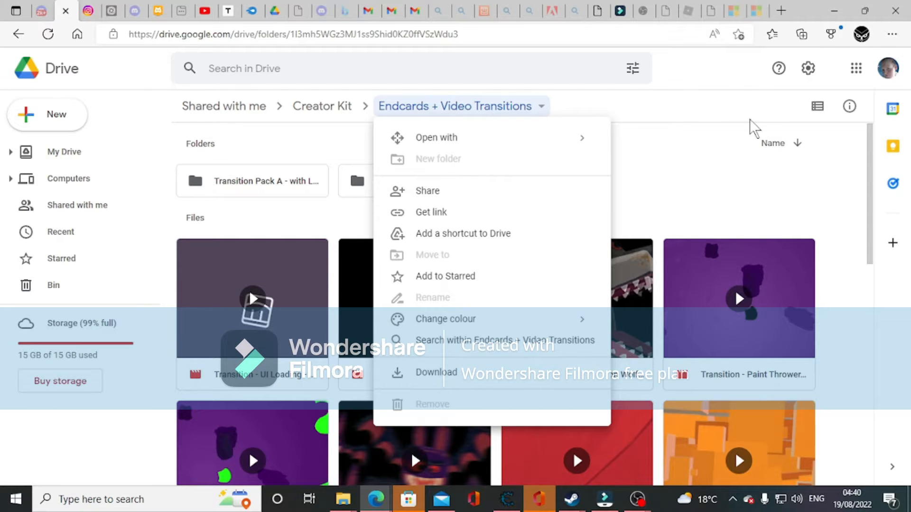
pyautogui.click(555, 224)
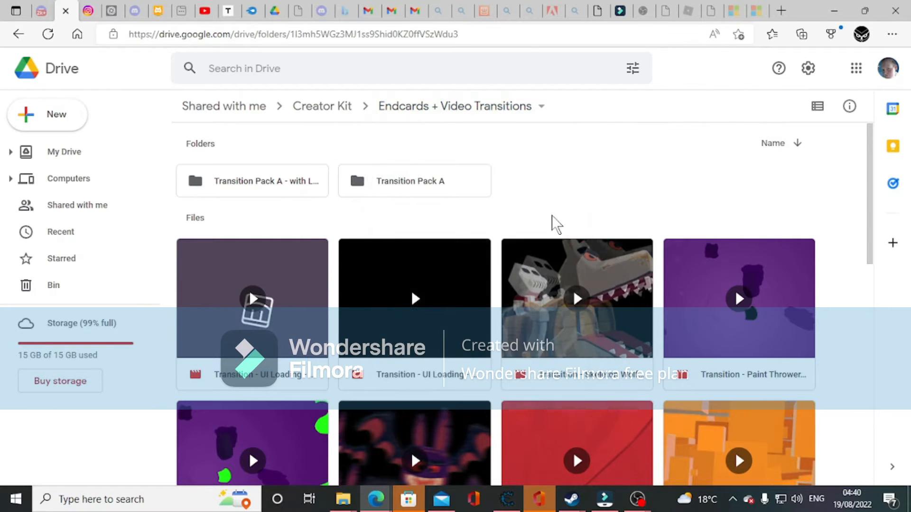
pyautogui.scroll(-3)
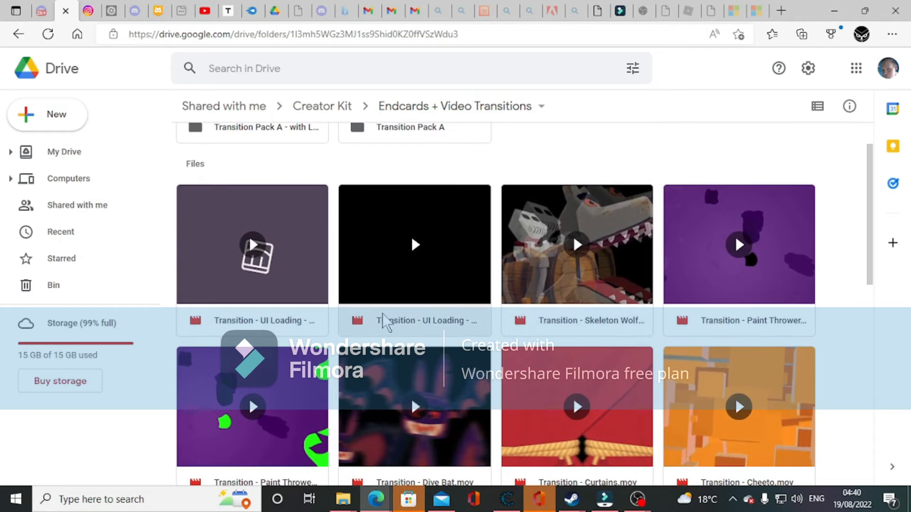
# Preview the UI Loading - Purple and Skeleton Wolfrider transition videos, then return to the folder.
pyautogui.click(251, 244)
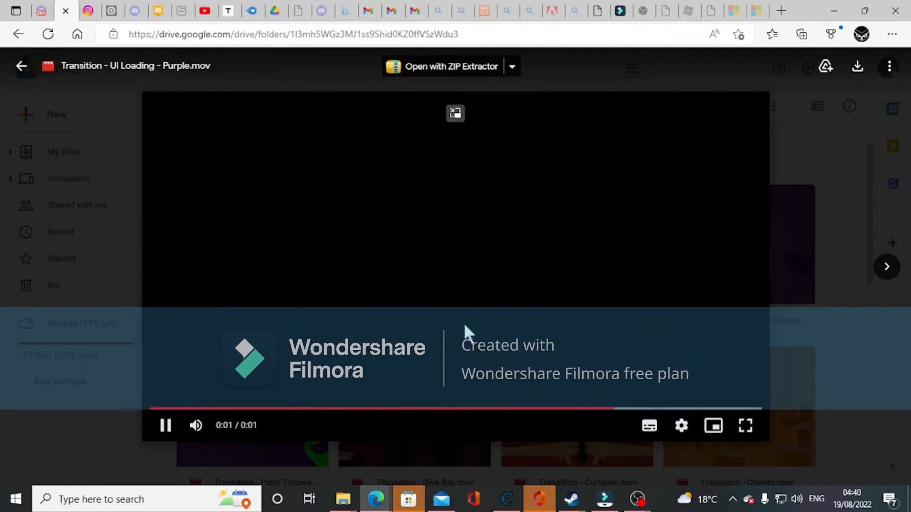
pyautogui.click(165, 425)
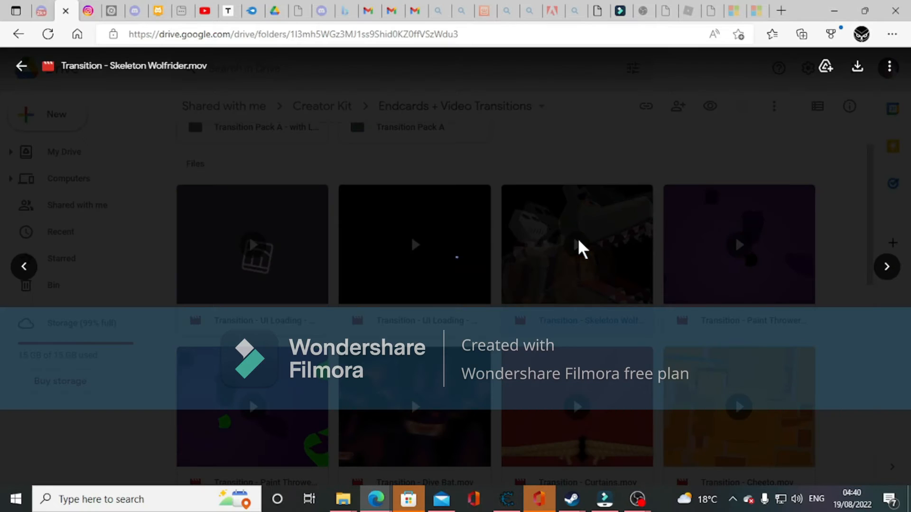
pyautogui.click(576, 244)
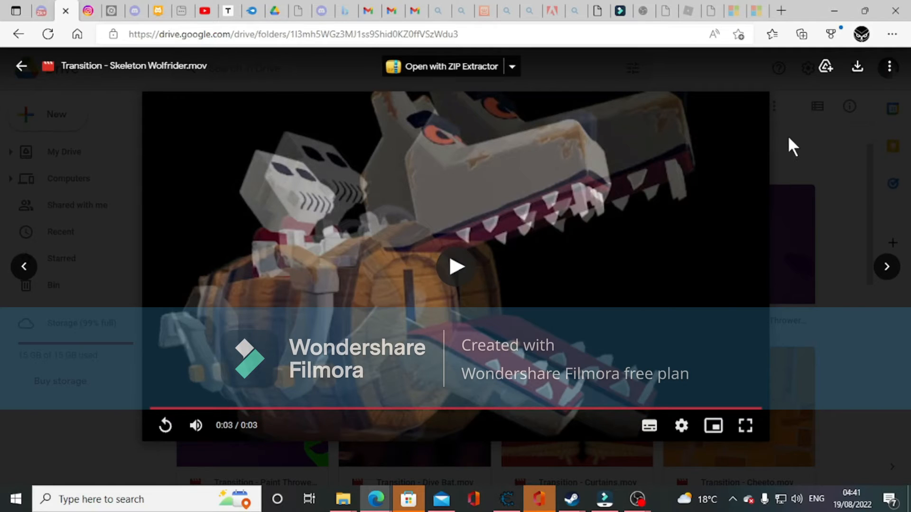
pyautogui.click(22, 65)
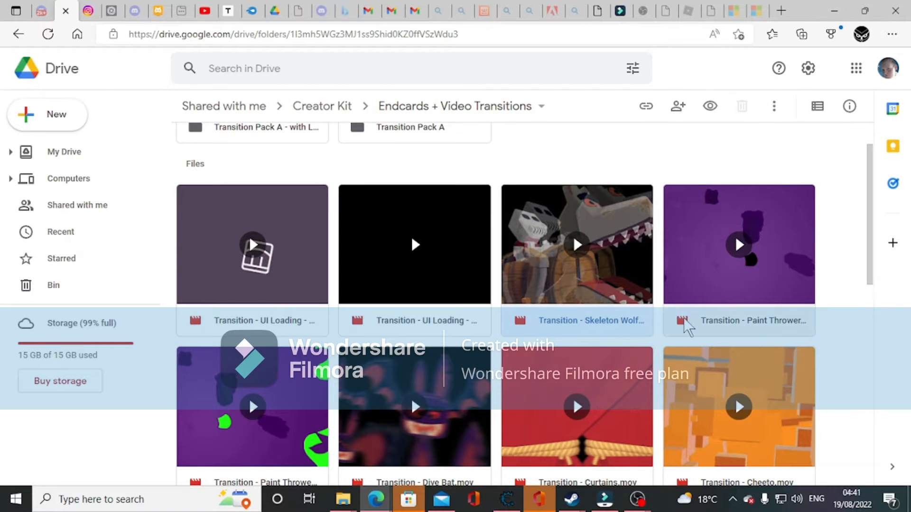
# Preview the Paint Thrower and Paint Thrower - Green Screen transition videos.
pyautogui.doubleClick(738, 244)
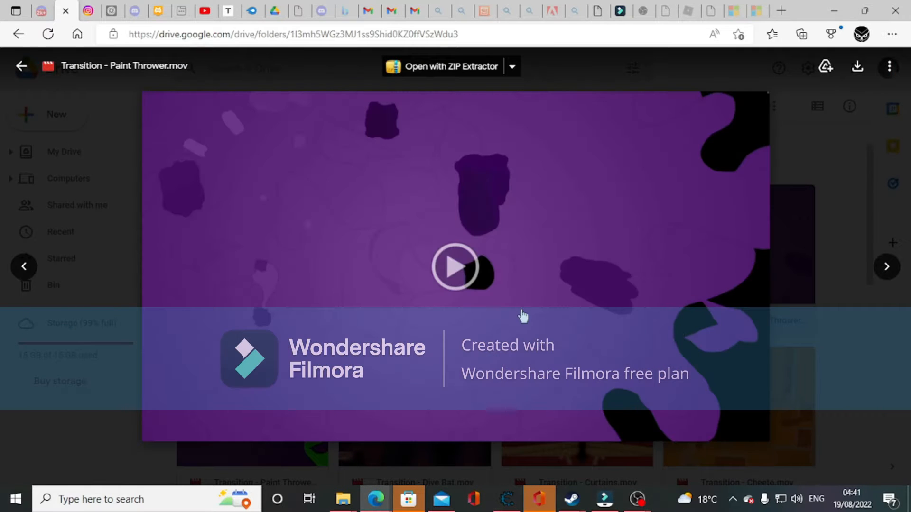
pyautogui.click(455, 266)
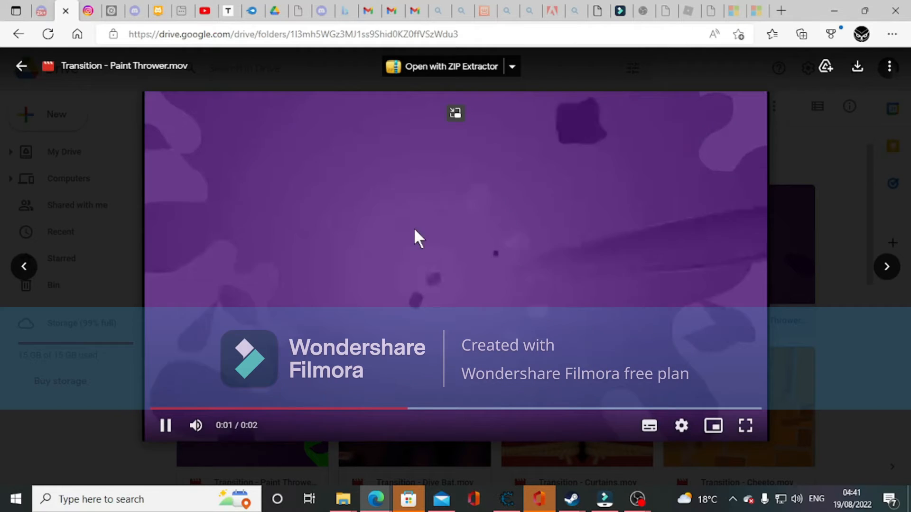
pyautogui.click(22, 66)
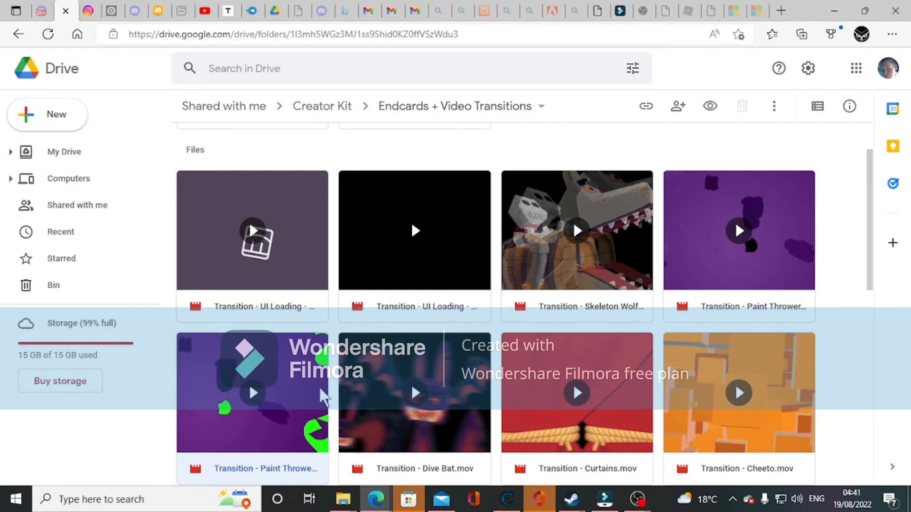
pyautogui.moveTo(279, 407)
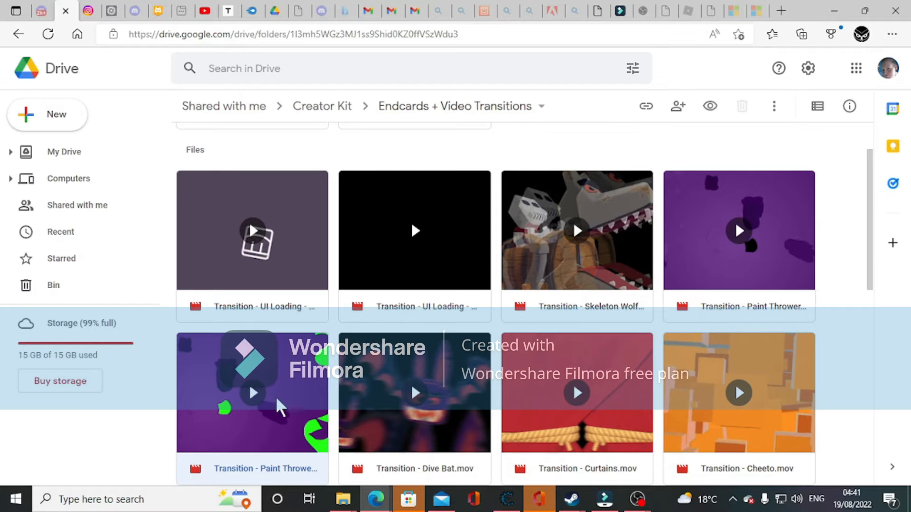
pyautogui.doubleClick(252, 392)
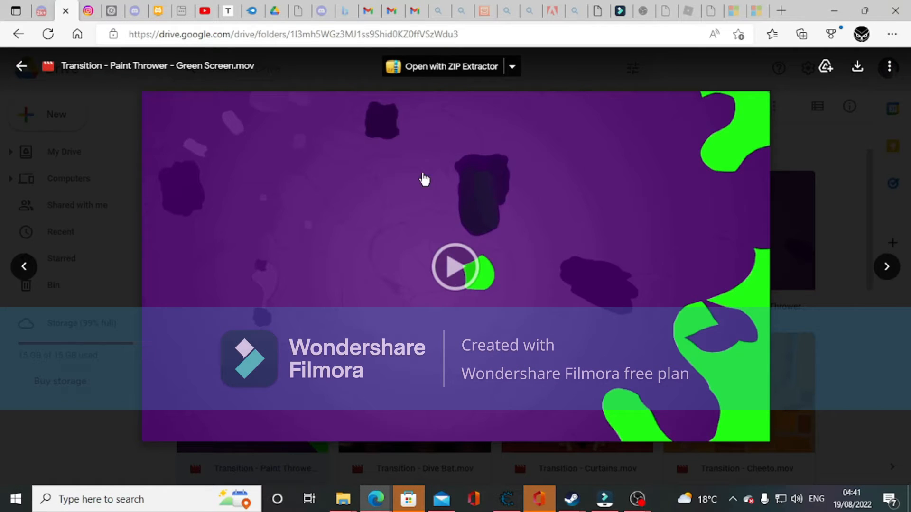
pyautogui.click(455, 267)
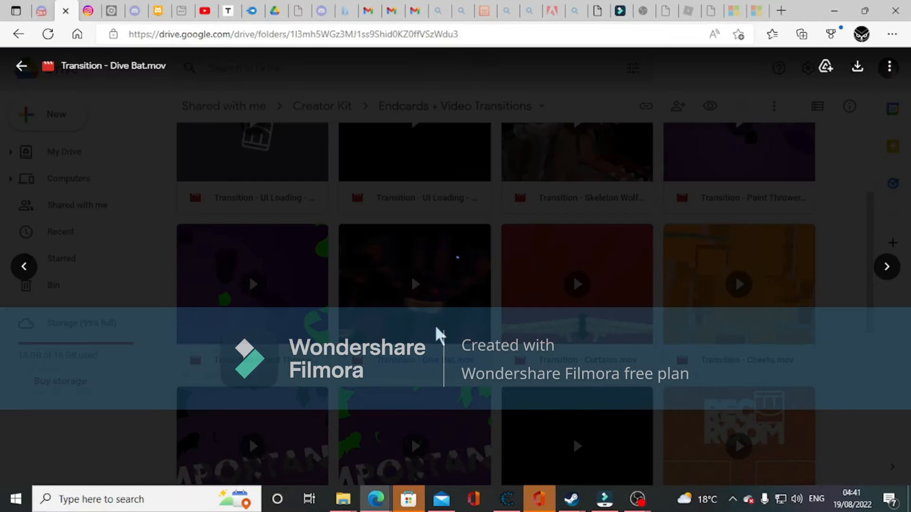
# Preview the Dive Bat, Curtains and Cheeto transition clips, then return to the folder grid.
pyautogui.doubleClick(415, 284)
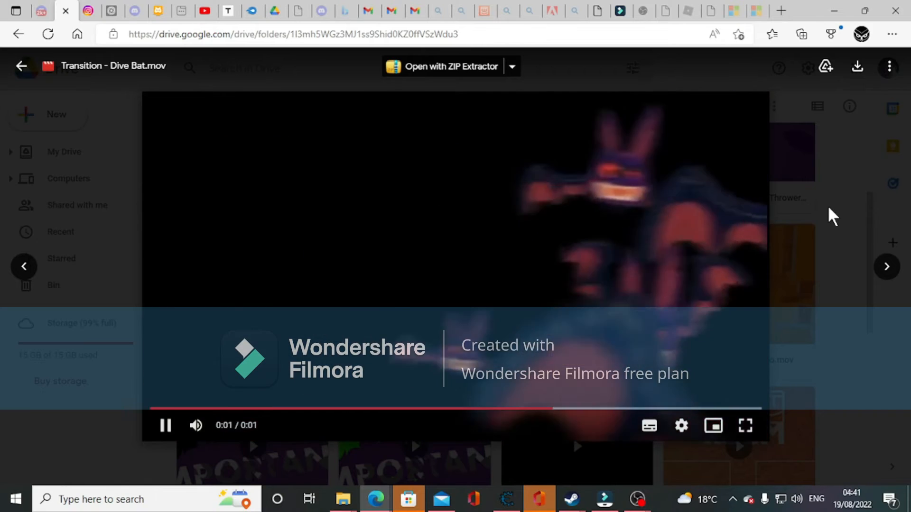
pyautogui.click(22, 66)
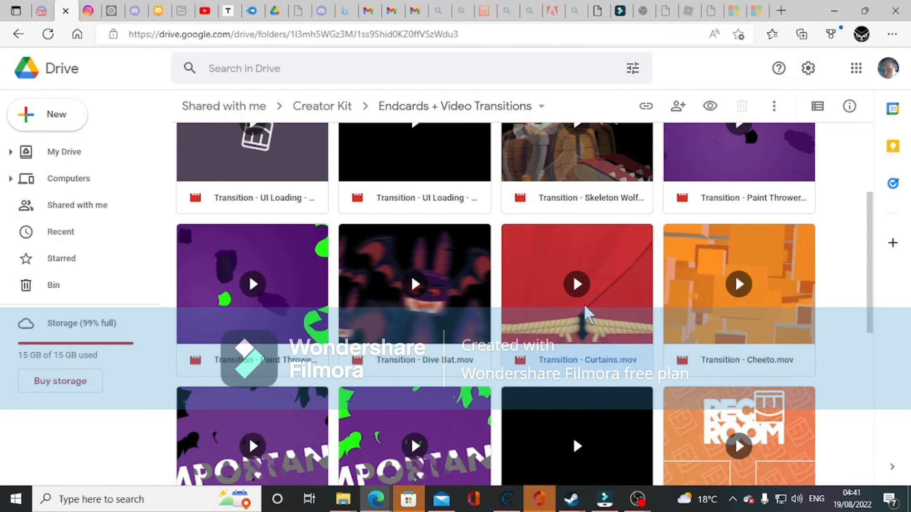
pyautogui.doubleClick(576, 283)
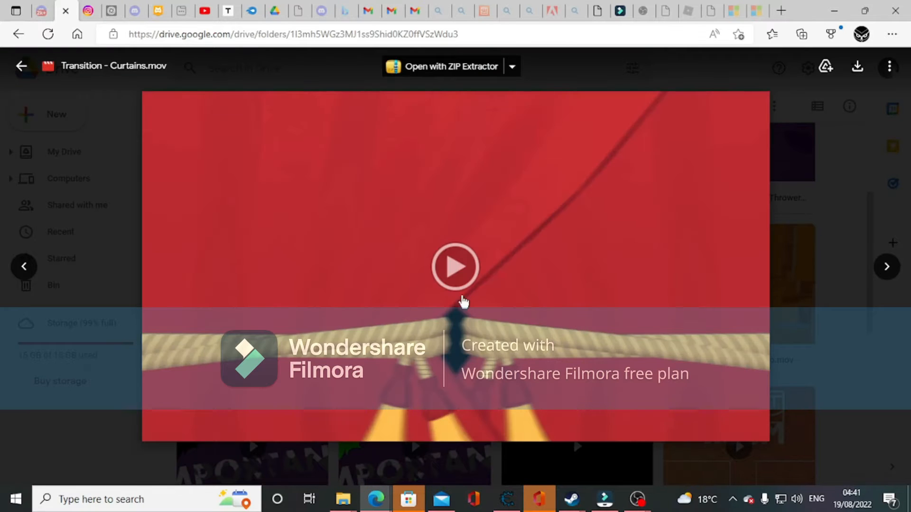
pyautogui.click(454, 267)
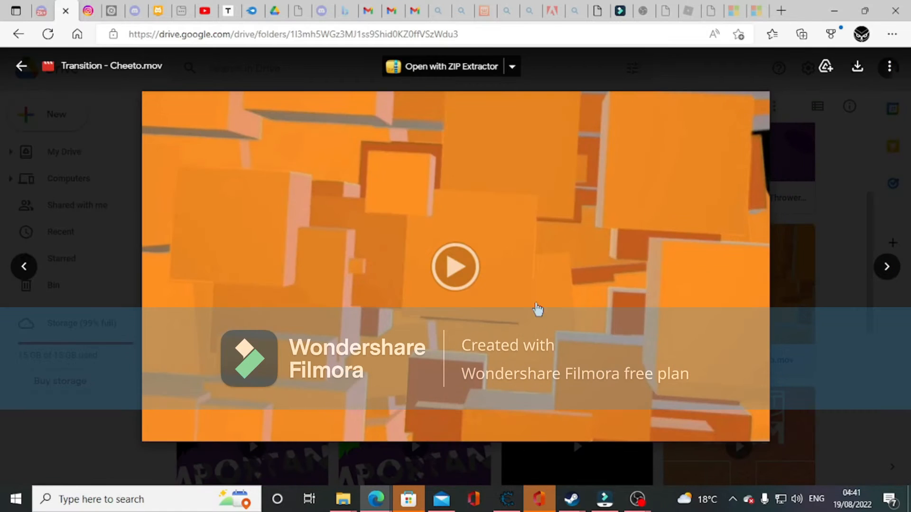
pyautogui.click(454, 266)
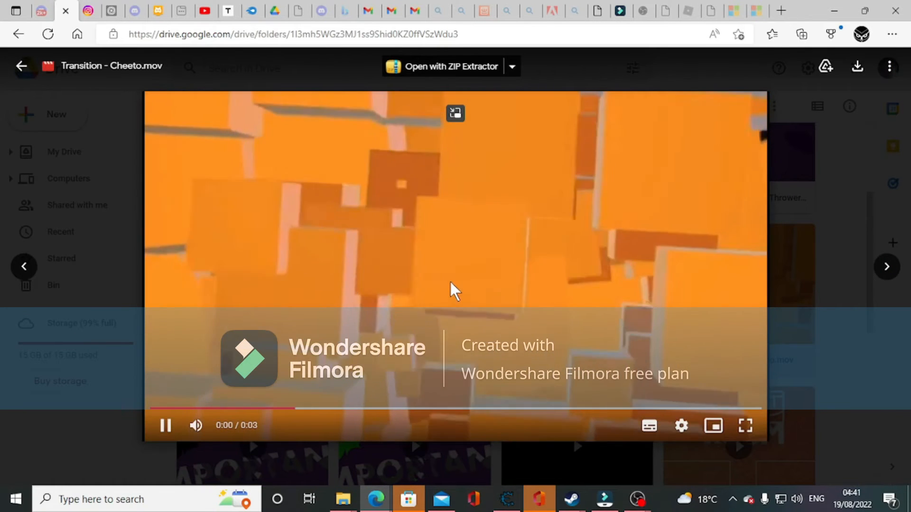
pyautogui.click(22, 65)
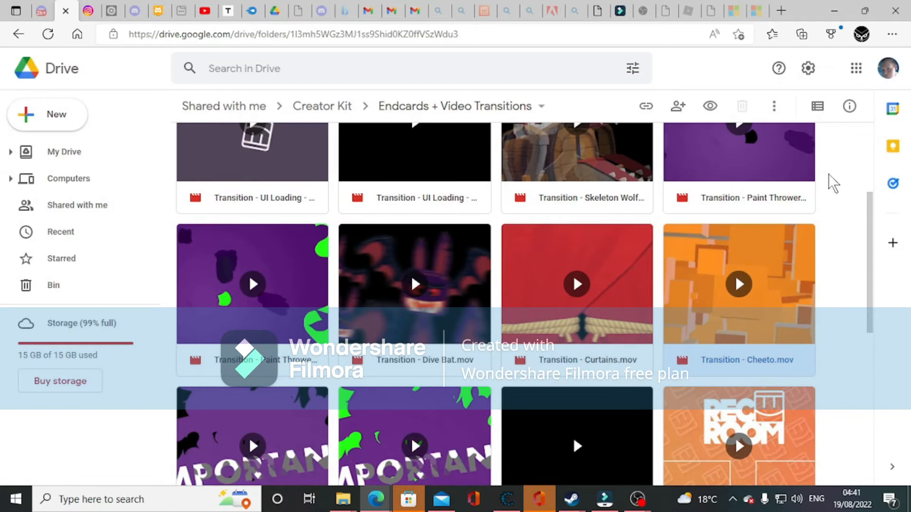
# Preview the Paintball Important and Token_Shower_1080p.mp4 clips, then return to the folder.
pyautogui.scroll(-3)
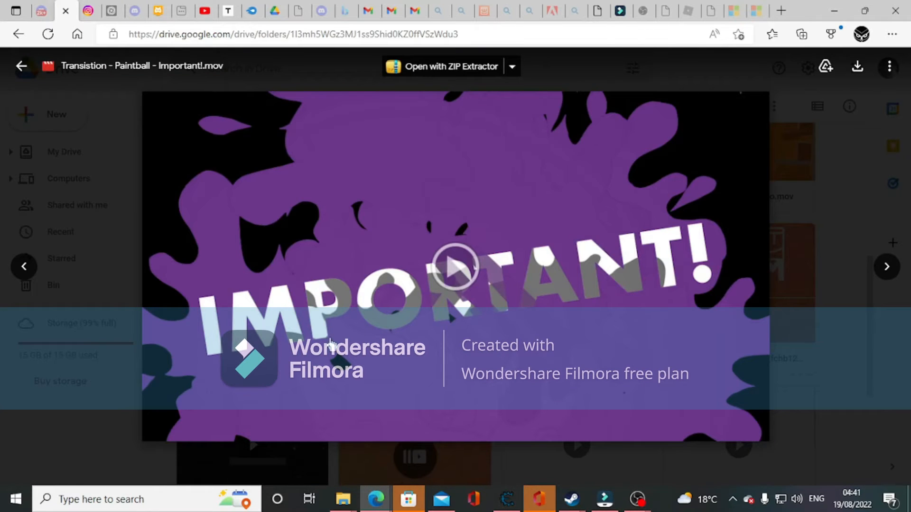
pyautogui.click(454, 268)
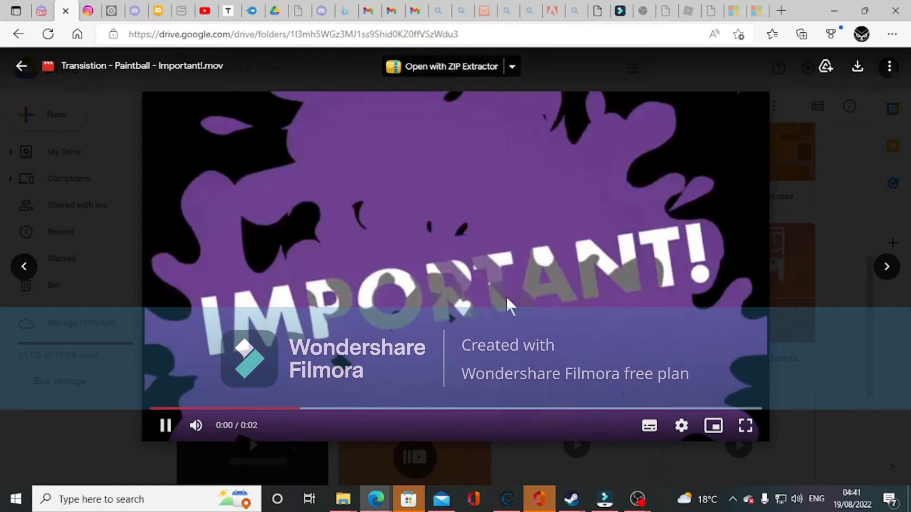
pyautogui.click(22, 66)
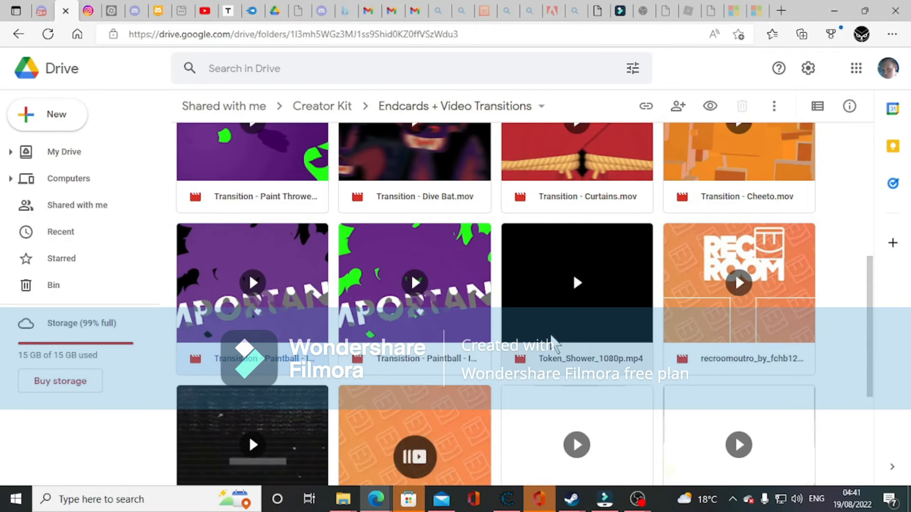
pyautogui.doubleClick(576, 283)
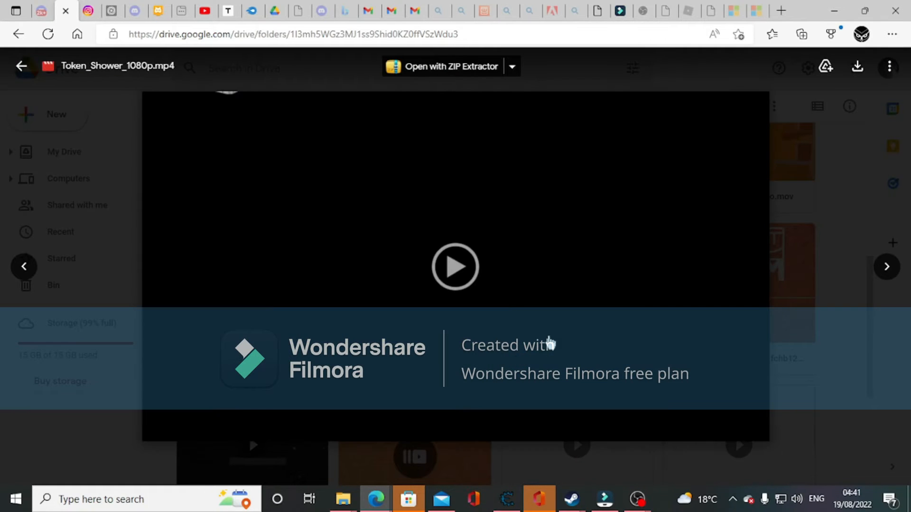
pyautogui.click(455, 267)
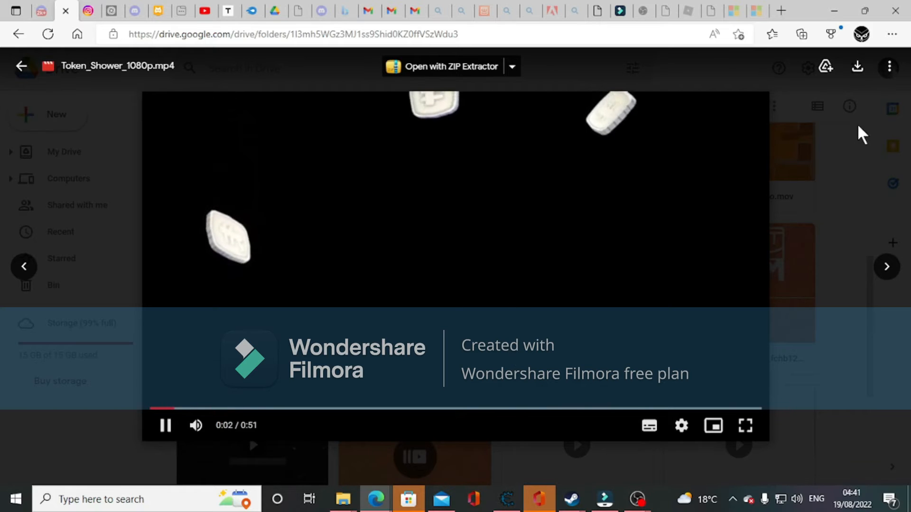
pyautogui.click(22, 66)
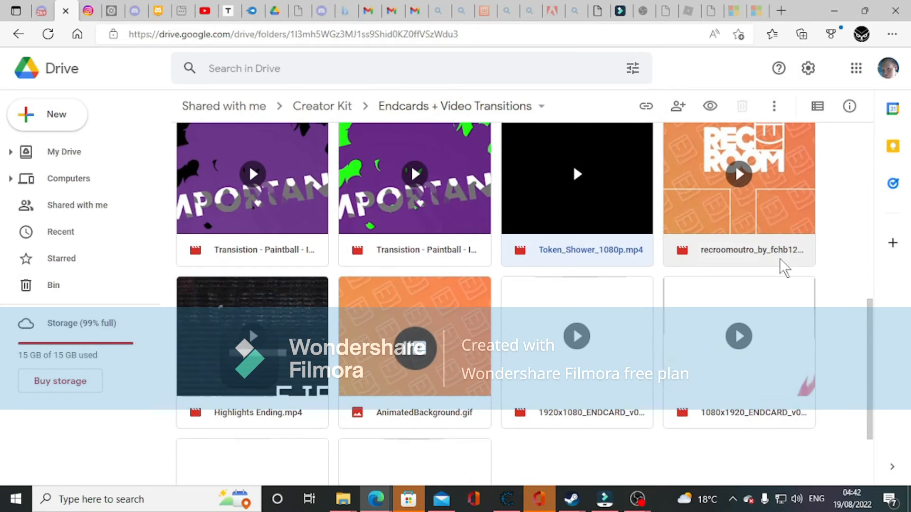
# Bring up the AnimatedBackground.gif preview.
pyautogui.doubleClick(739, 177)
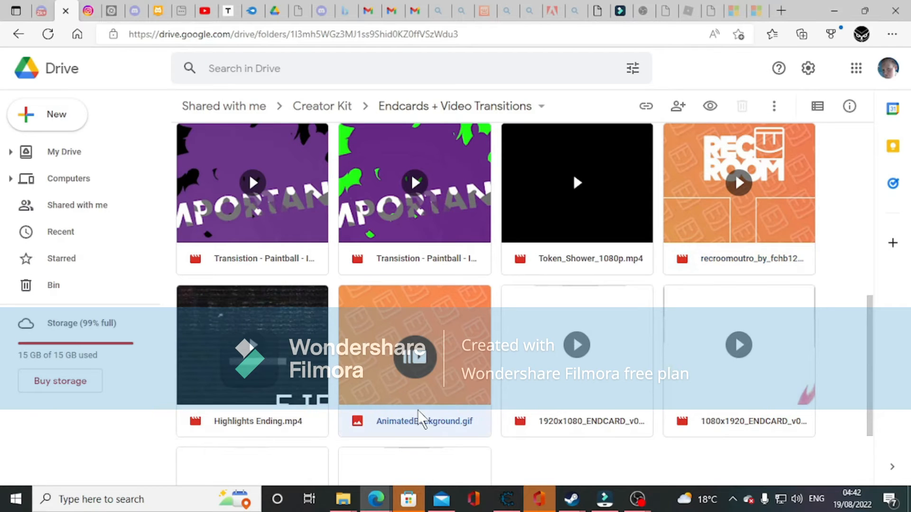
pyautogui.doubleClick(414, 345)
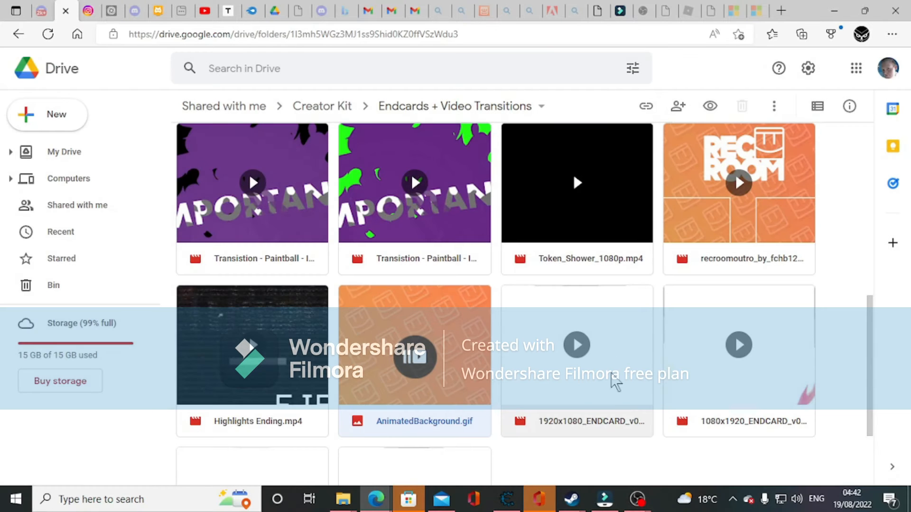
pyautogui.doubleClick(414, 345)
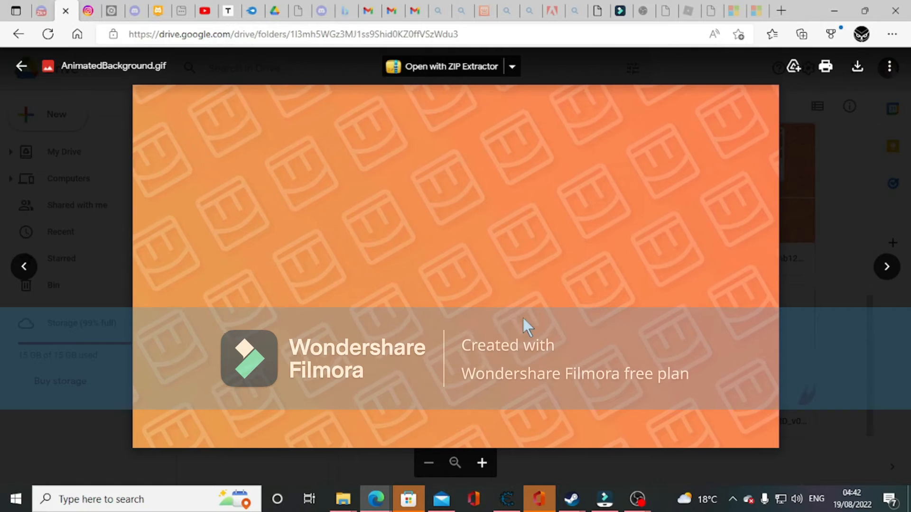
# Download AnimatedBackground.gif and open the Endcards + Video Transitions folder in File Explorer.
pyautogui.click(21, 65)
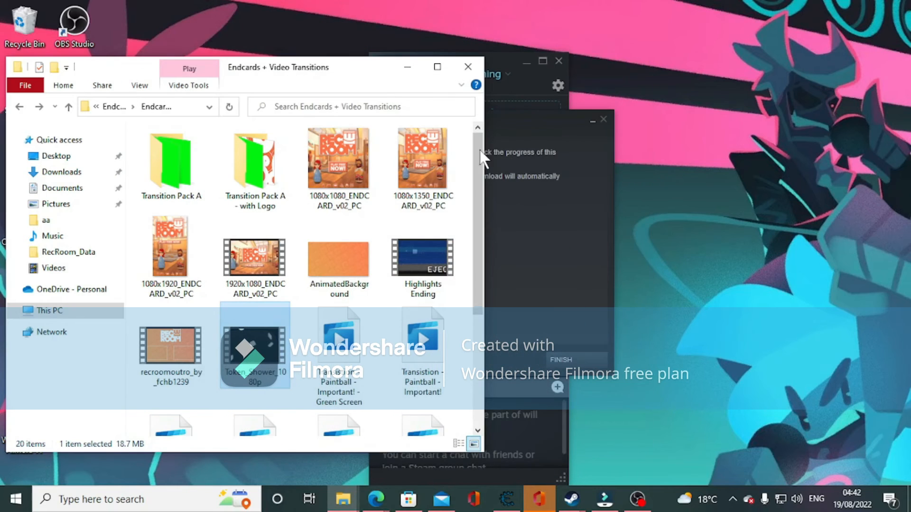
# Set AnimatedBackground as the desktop wallpaper, dismissing the Steam install notice, and close File Explorer.
pyautogui.rightClick(338, 258)
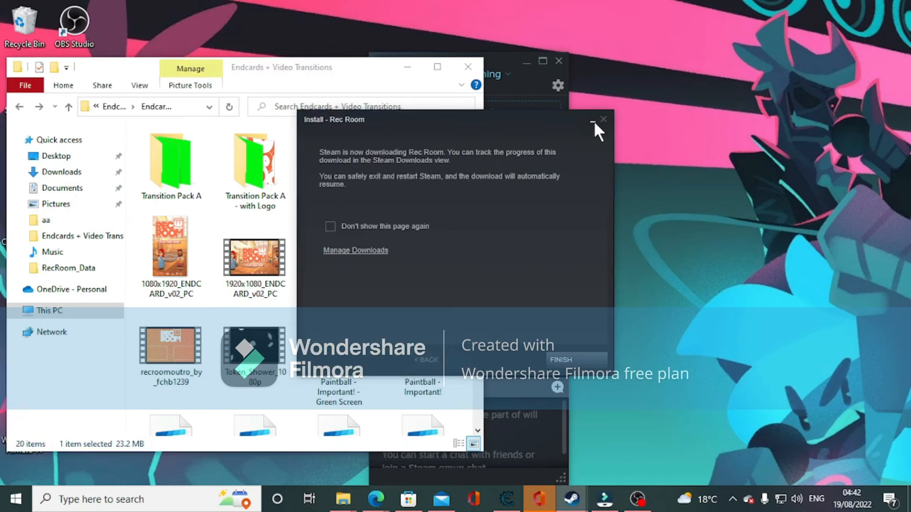
pyautogui.click(603, 121)
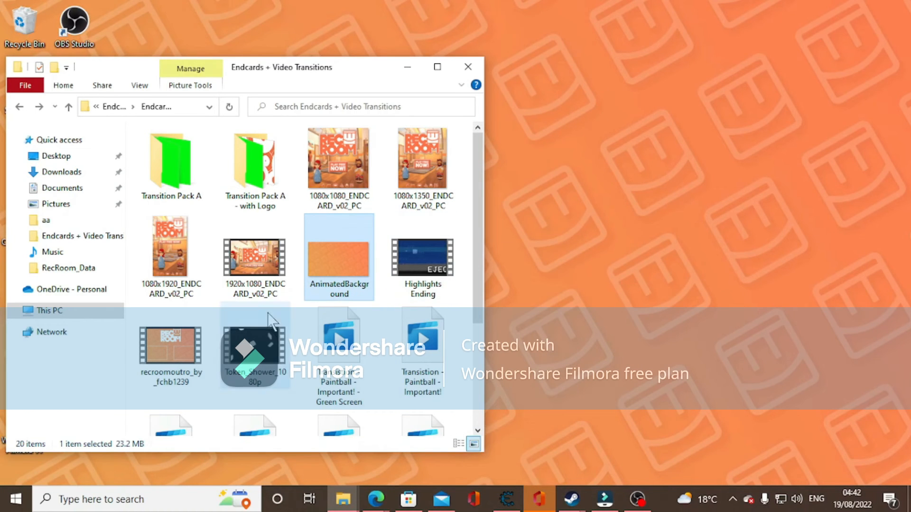
pyautogui.scroll(-3)
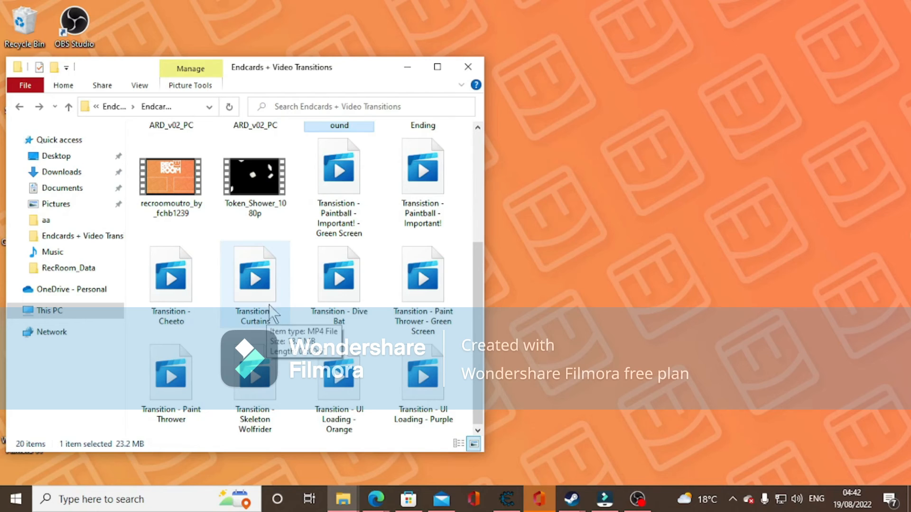
pyautogui.moveTo(329, 387)
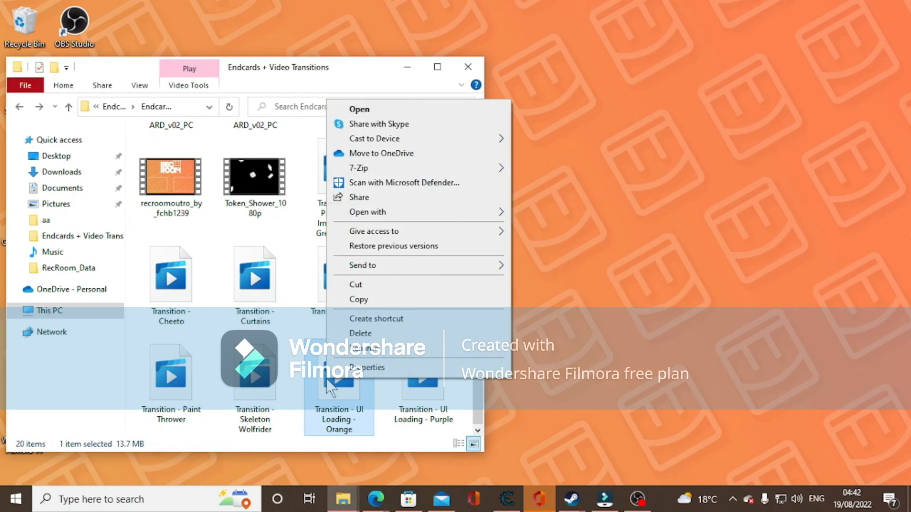
pyautogui.moveTo(362, 265)
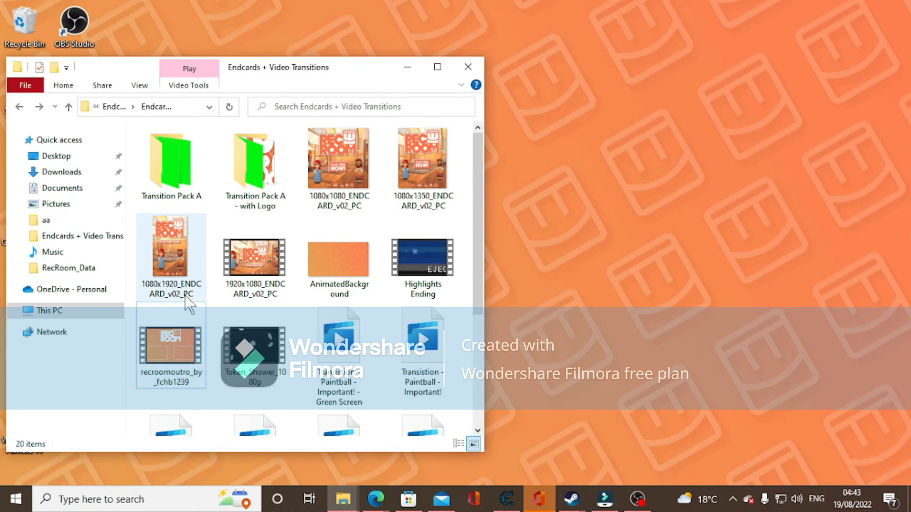
pyautogui.rightClick(255, 257)
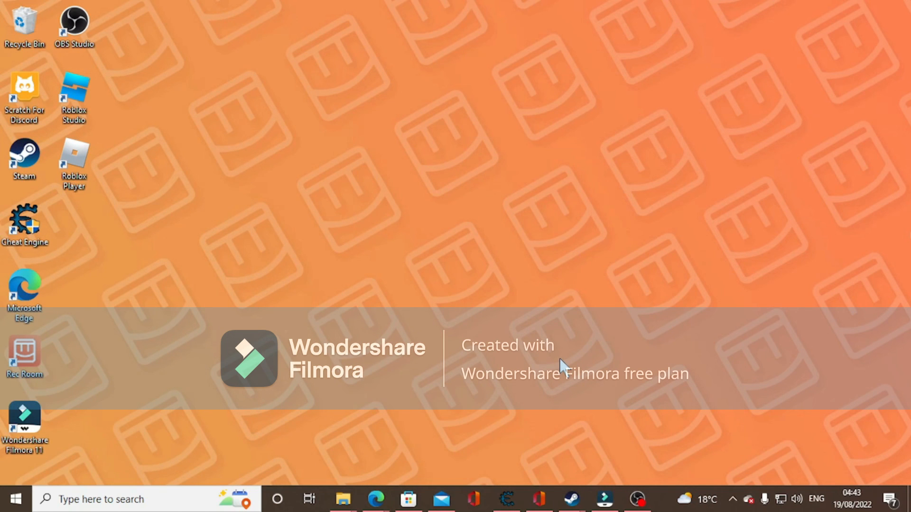
pyautogui.moveTo(552, 398)
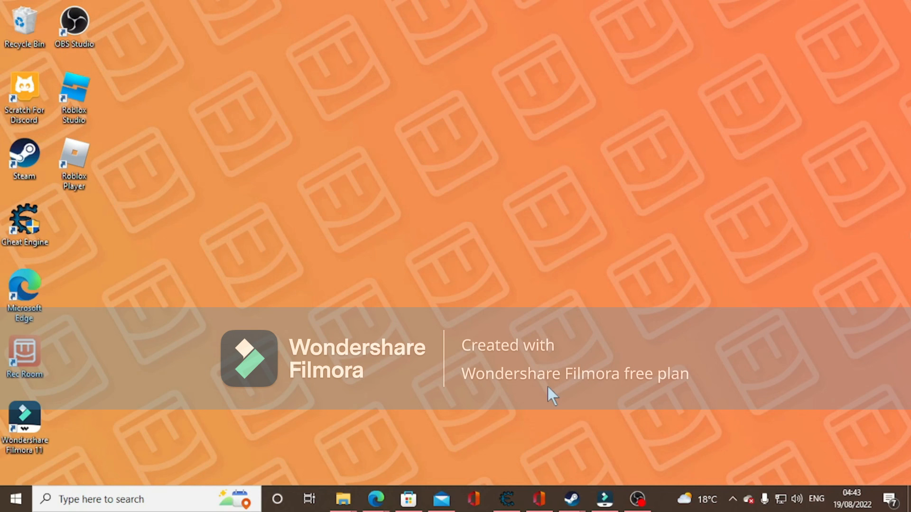